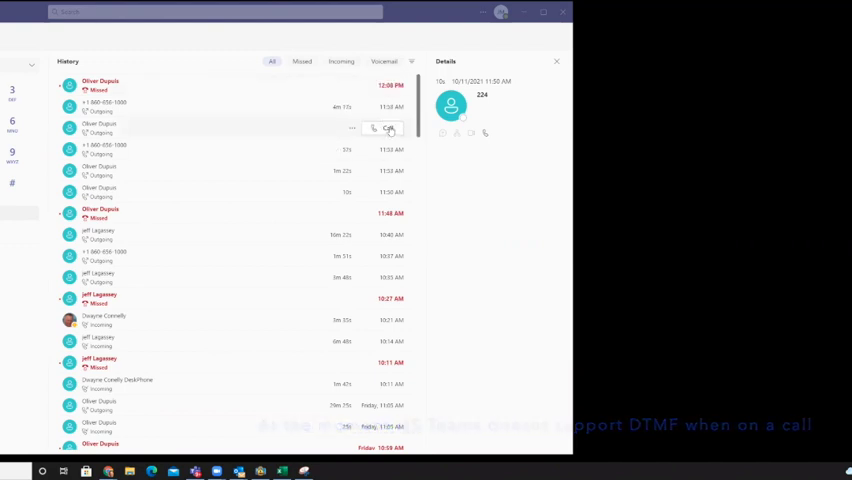
- Call 224 back from the Calls history list
click(389, 128)
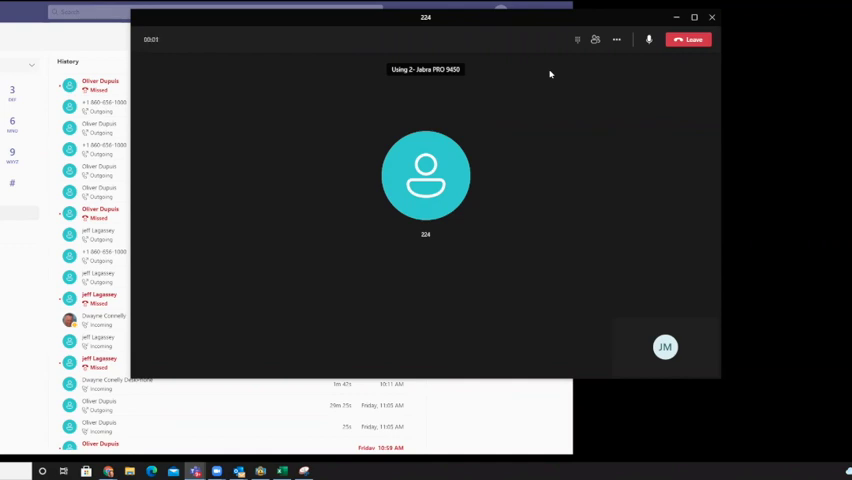
mouse_move(511, 87)
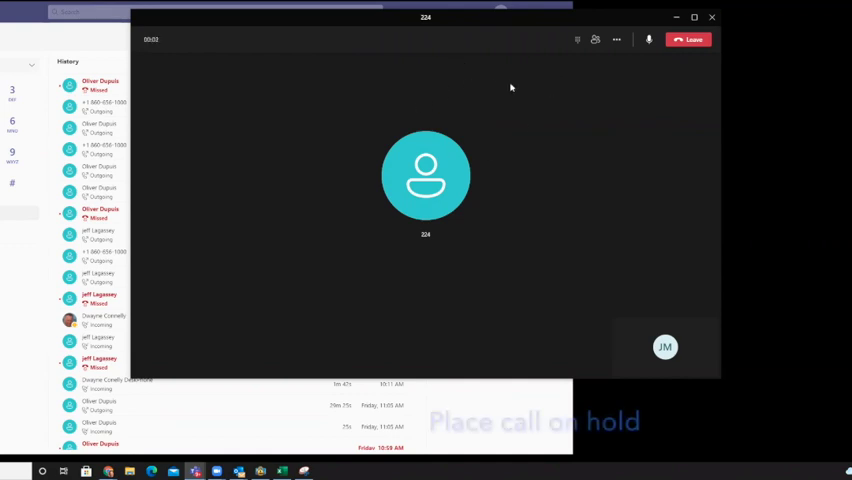
- Put the 224 call on hold via More actions so a second call can be placed
click(616, 39)
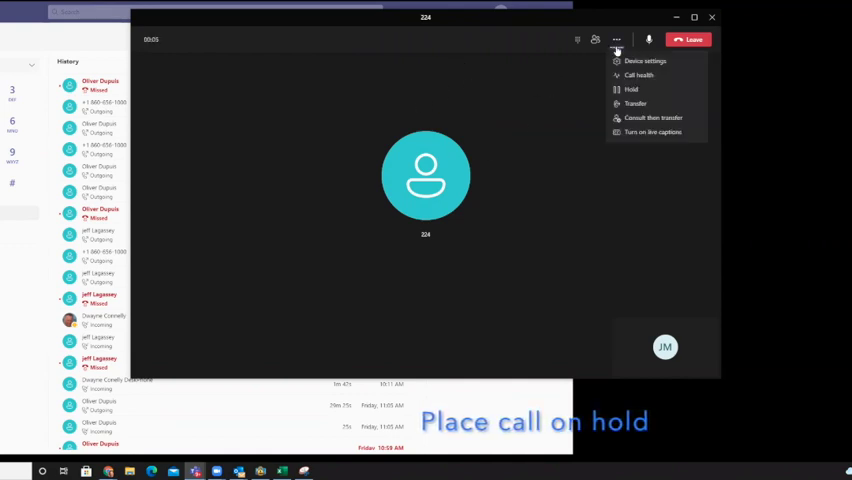
click(631, 89)
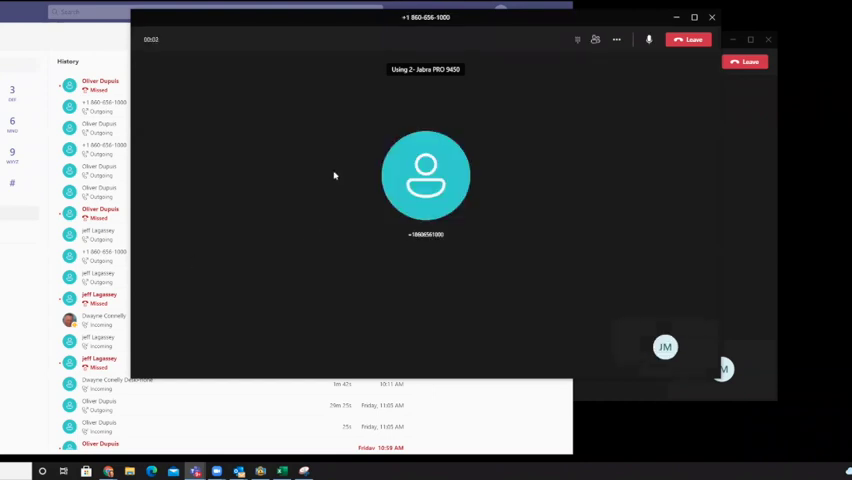
mouse_move(472, 80)
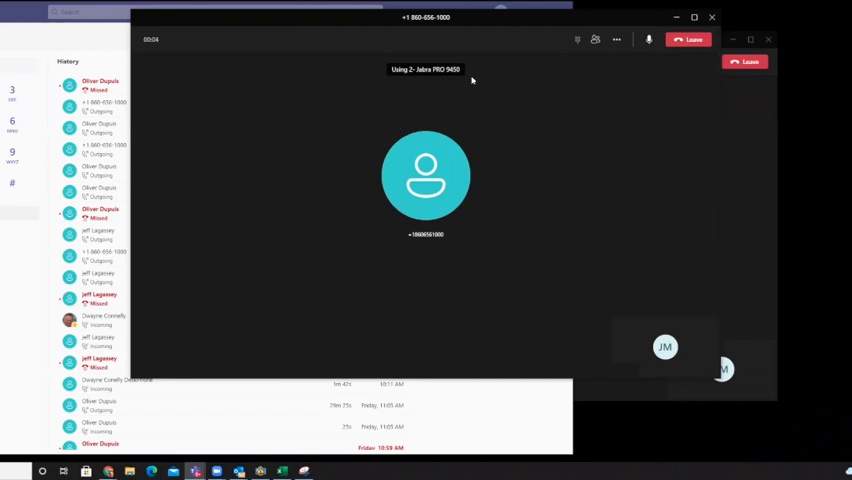
click(577, 40)
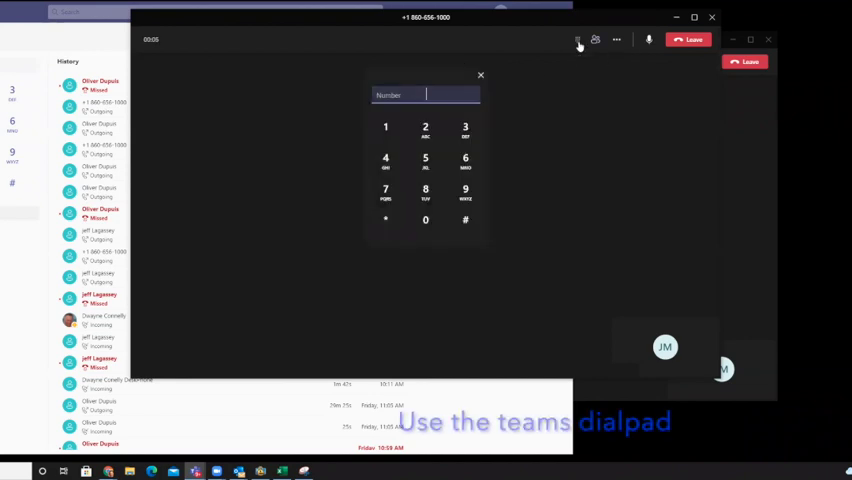
click(385, 130)
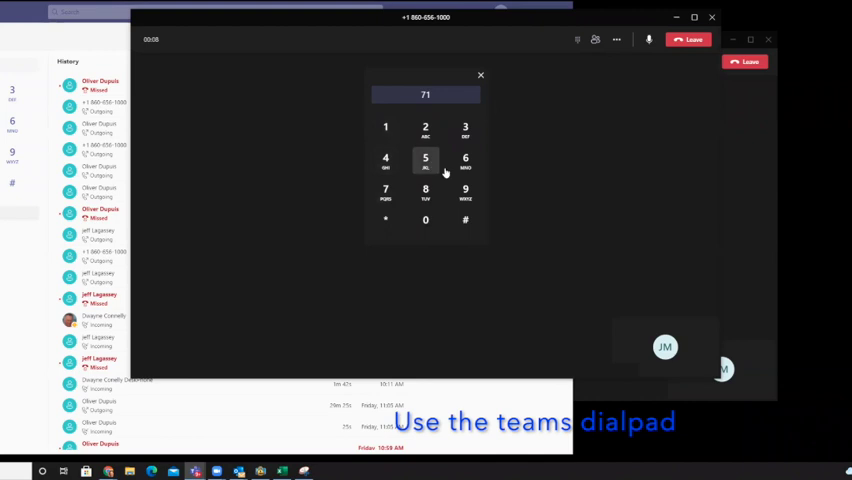
click(465, 190)
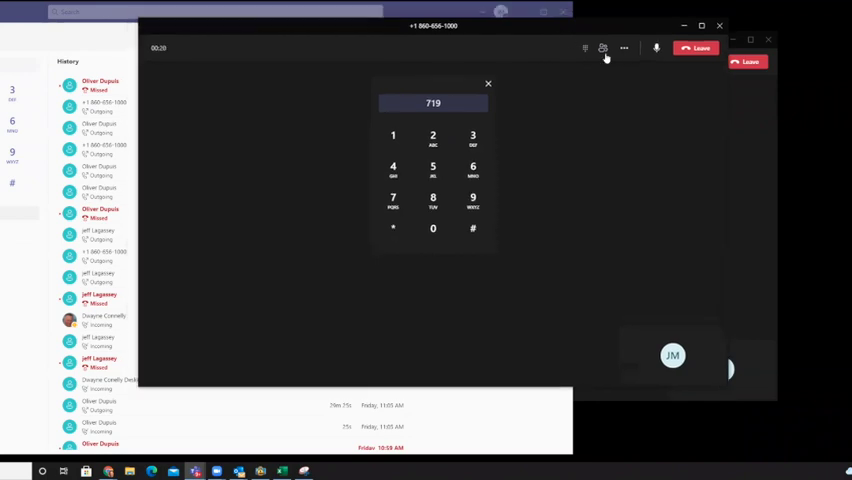
- Close the dialpad, glance at the held 224 call, and return to the 860 call's More actions
click(624, 48)
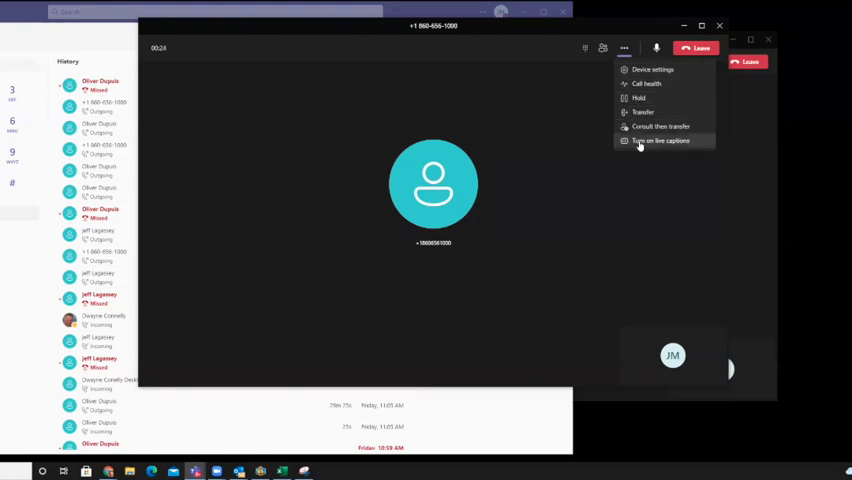
mouse_move(633, 28)
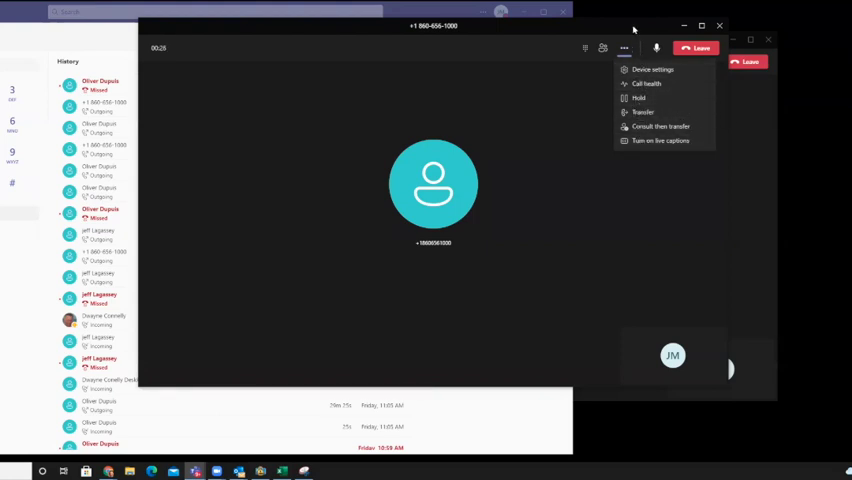
click(638, 98)
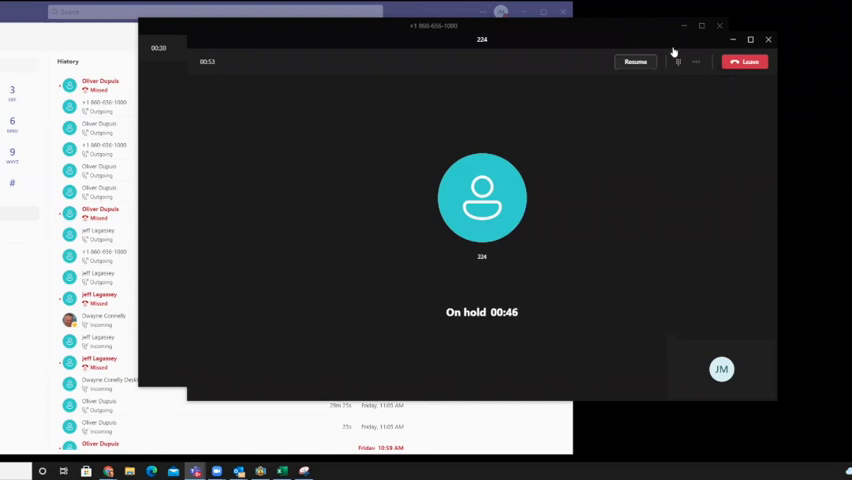
click(635, 61)
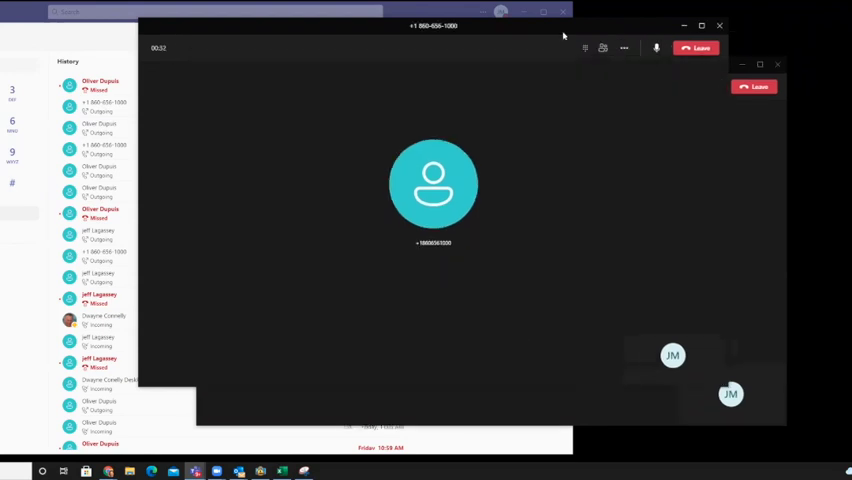
click(624, 48)
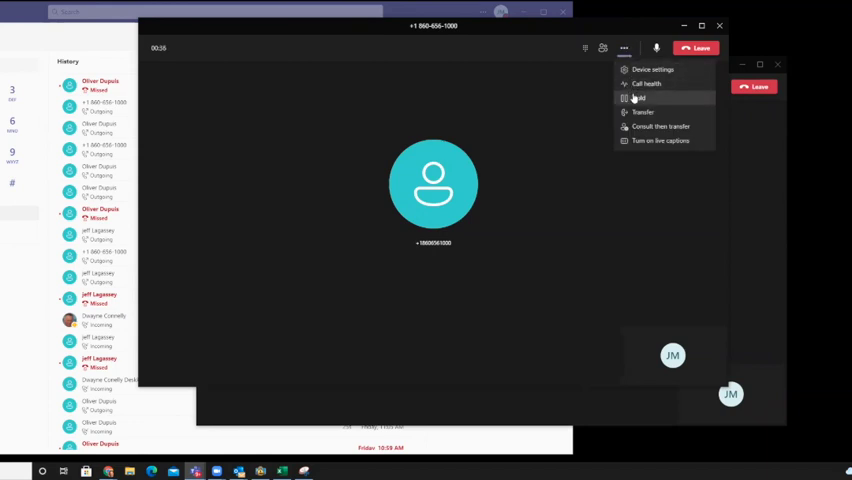
click(638, 97)
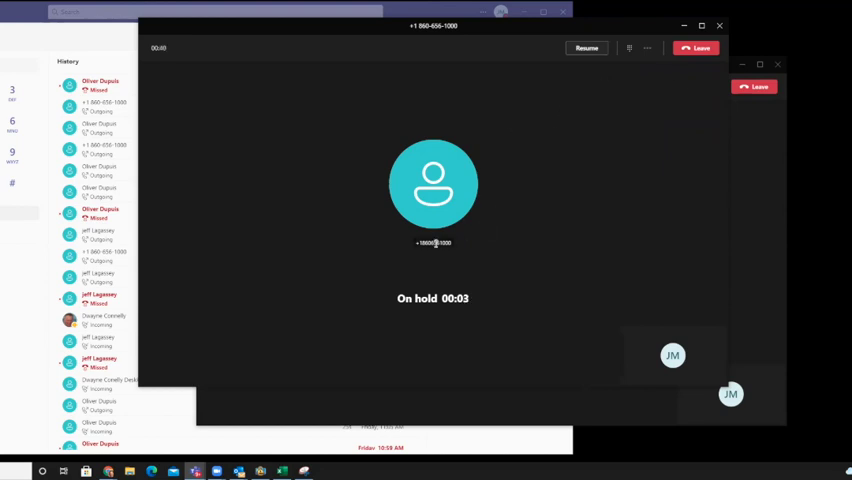
mouse_move(648, 48)
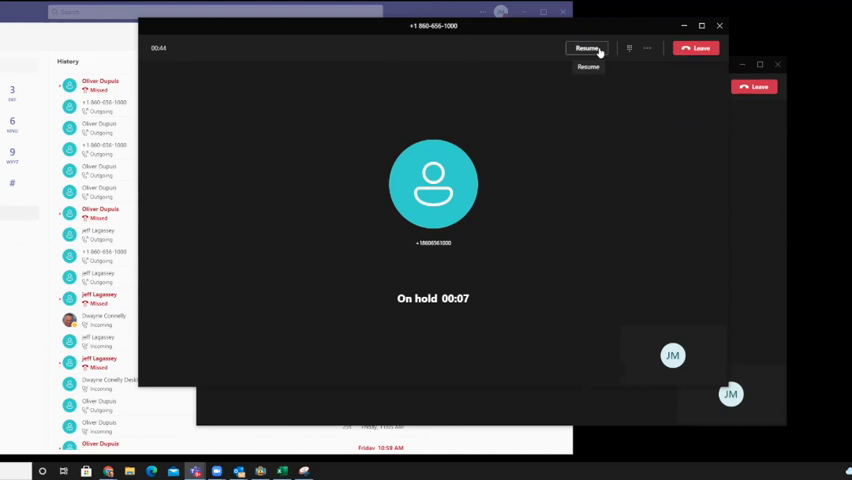
click(624, 48)
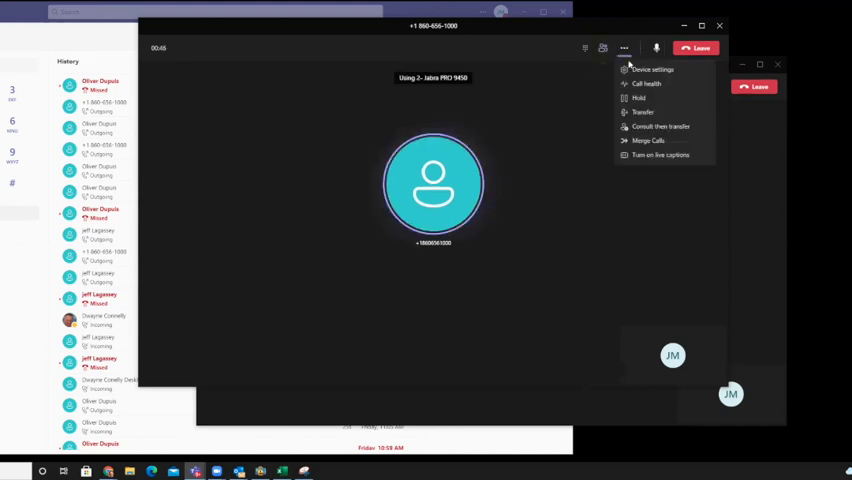
click(648, 140)
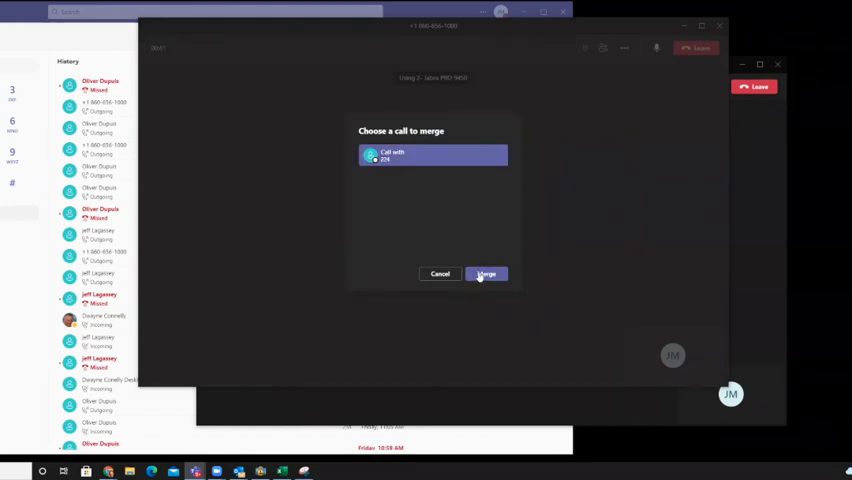
click(486, 274)
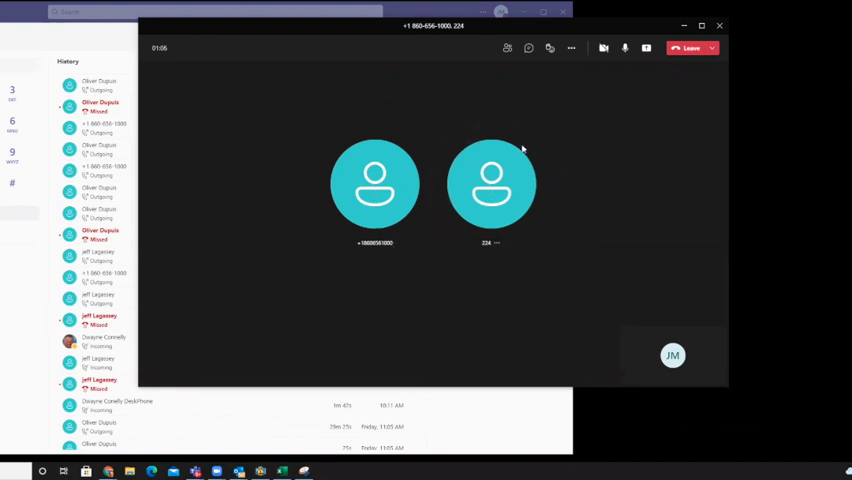
mouse_move(497, 325)
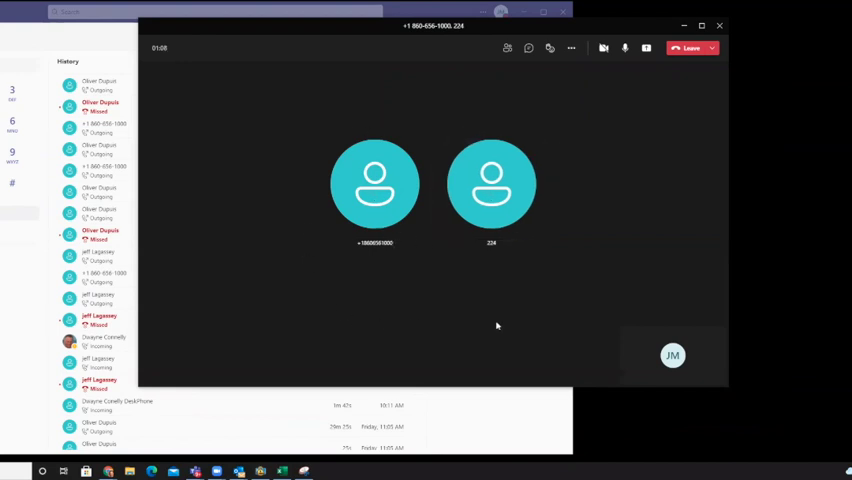
mouse_move(693, 68)
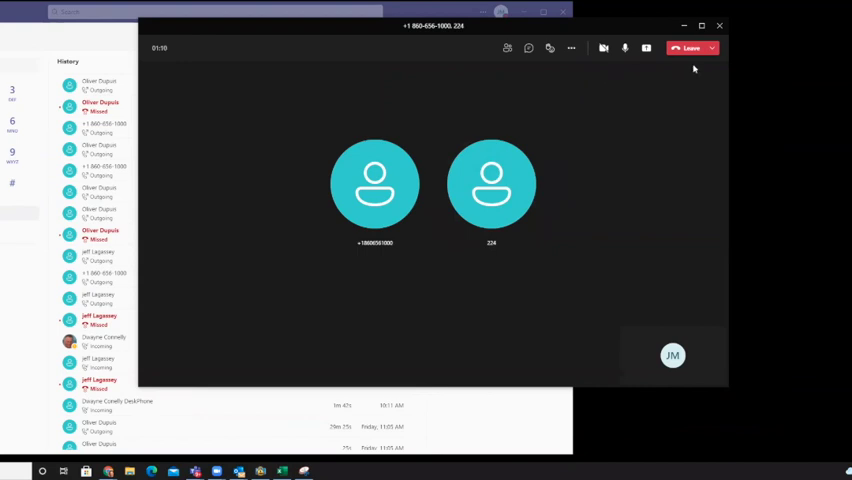